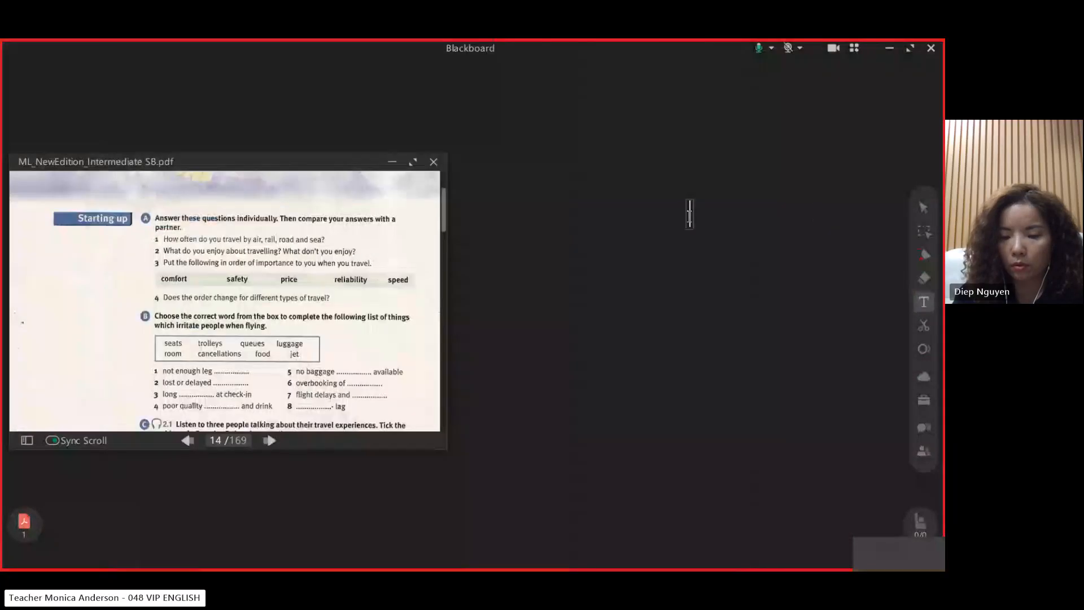
type("commu")
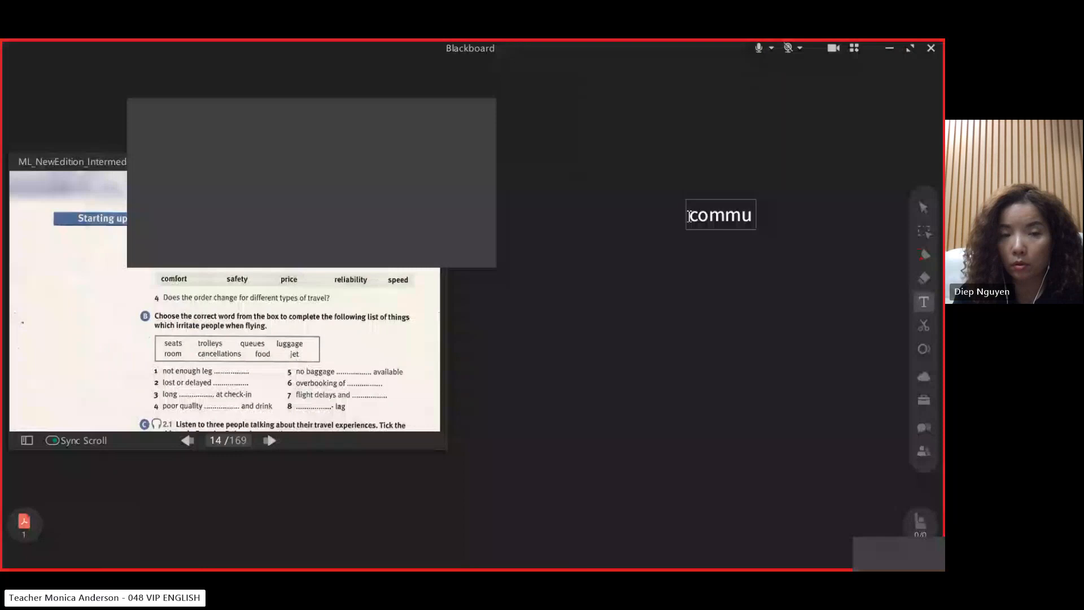
type("te")
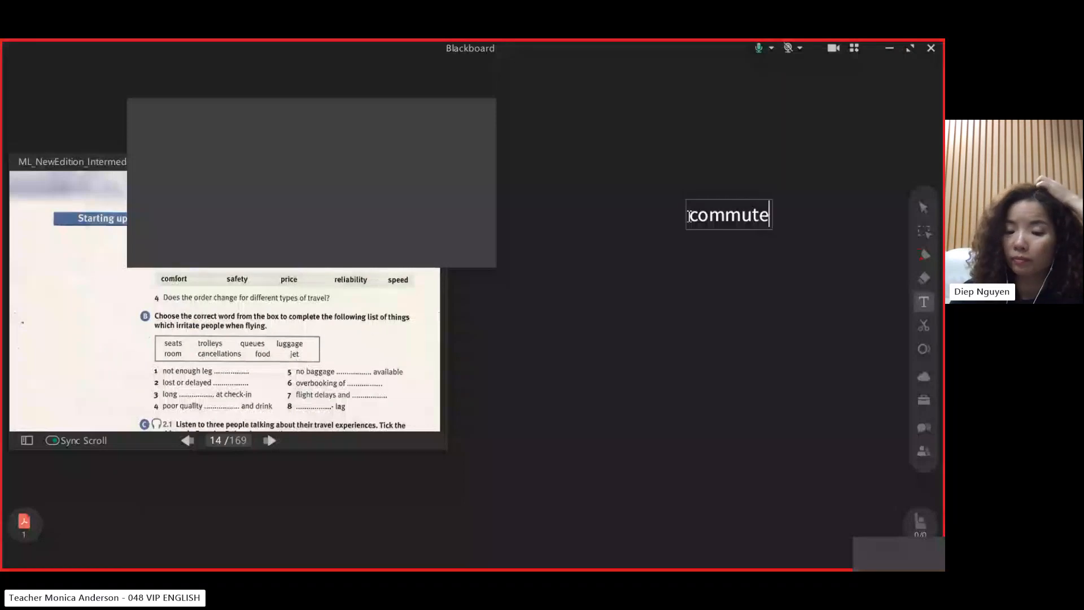